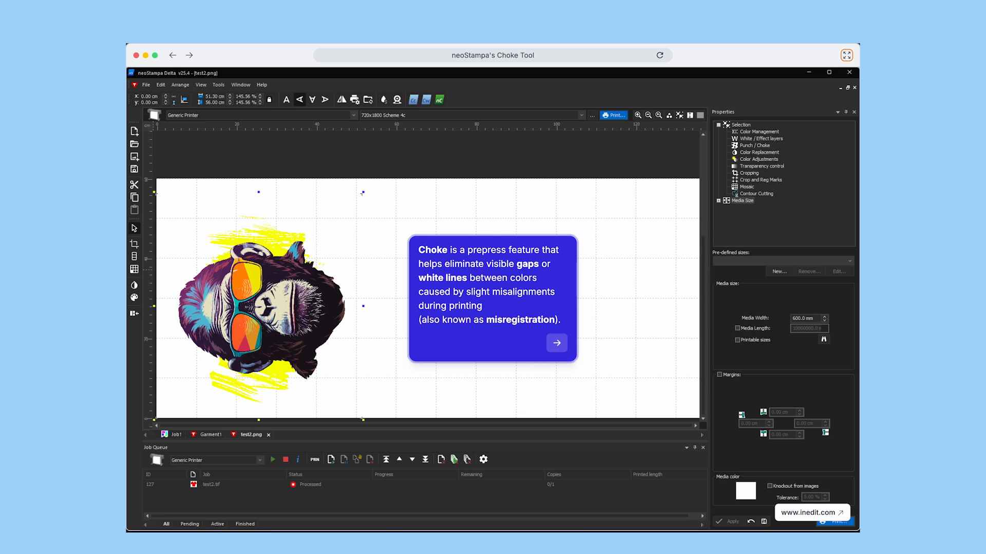
Step: Process the test2 design into a TIF output job with Process only
click(613, 115)
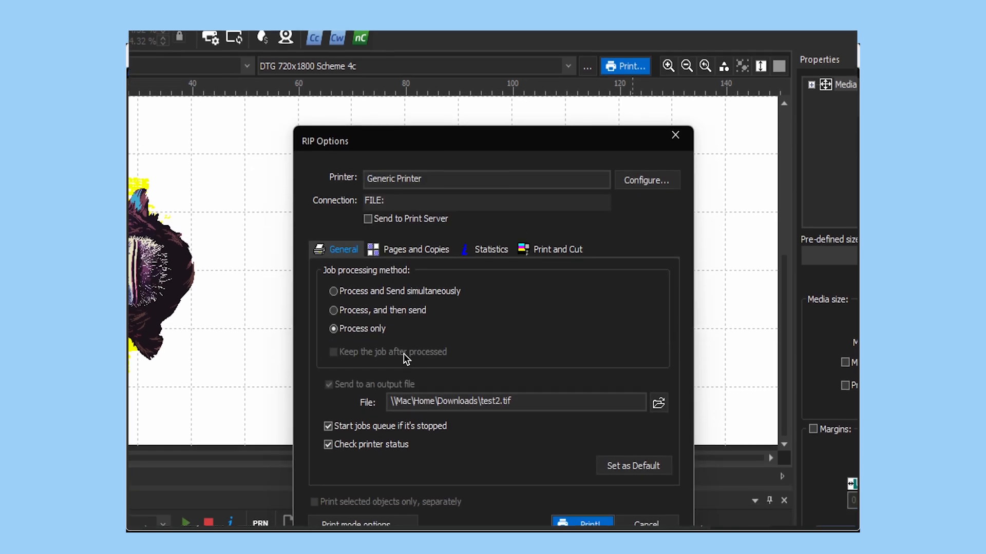
click(580, 523)
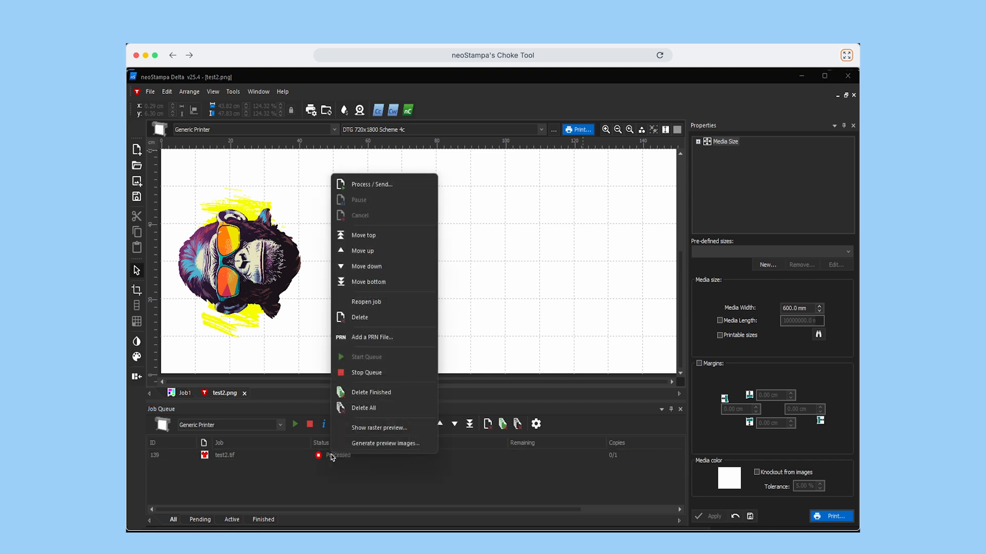
Step: Preview the processed raster with Cyan, Magenta and Yellow hidden, zoomed out to the whole image
click(379, 428)
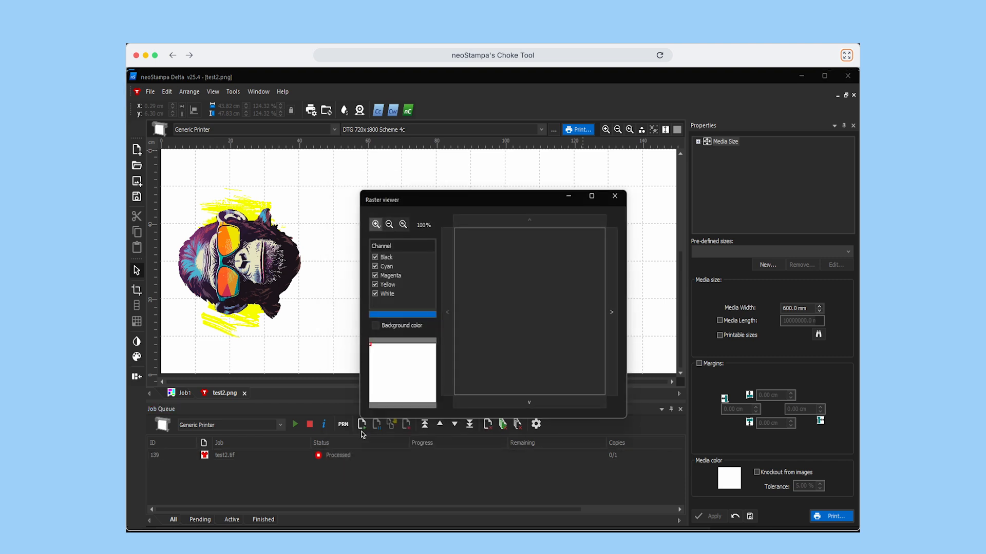
click(375, 276)
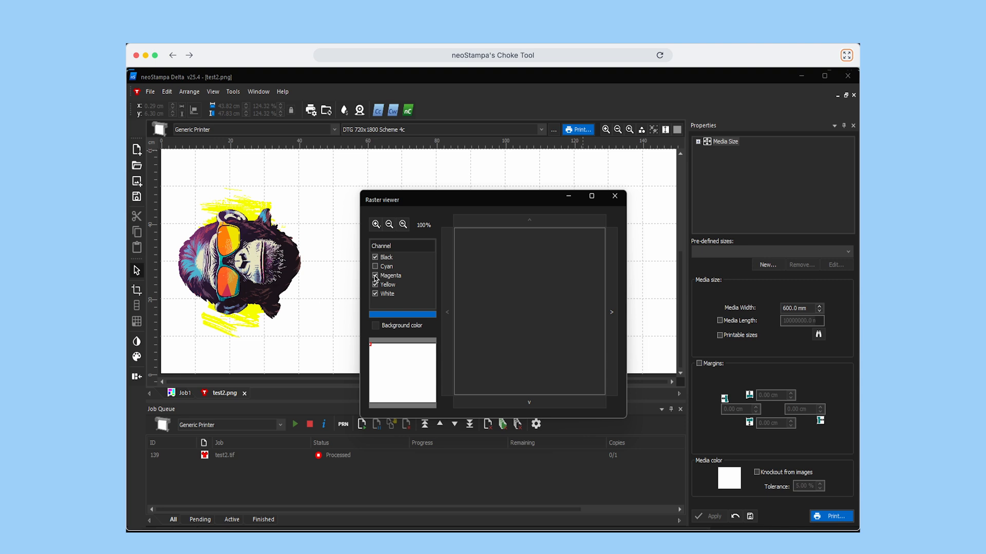
click(389, 224)
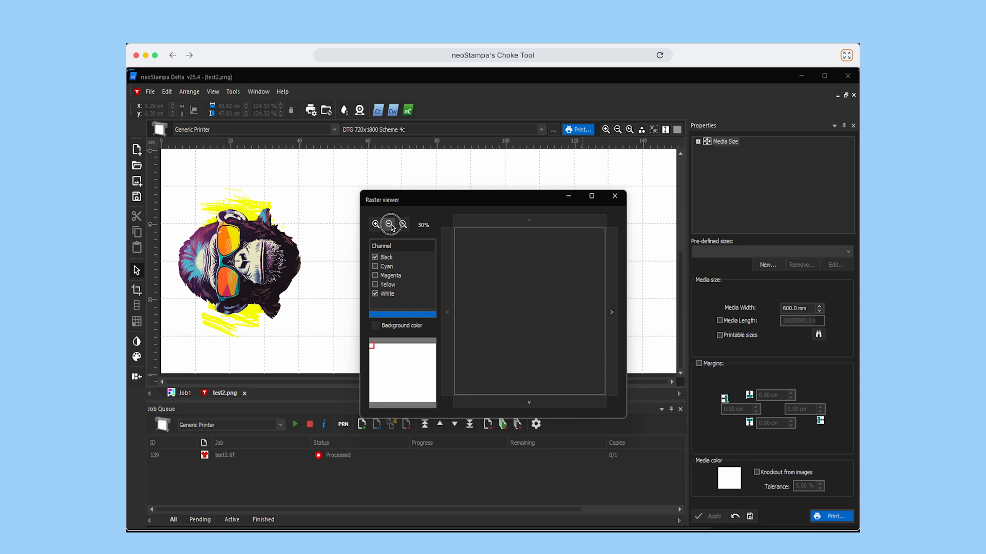
click(389, 225)
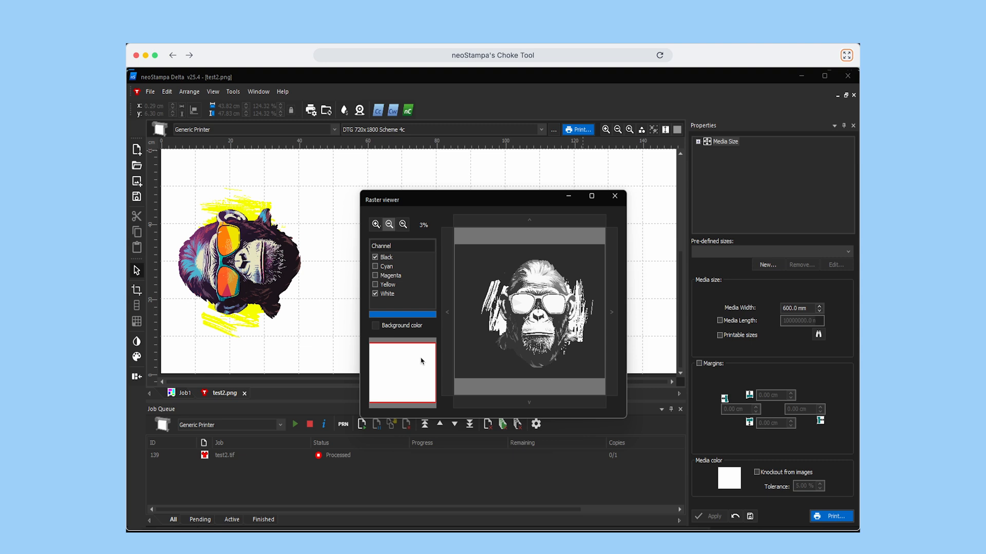
mouse_move(484, 316)
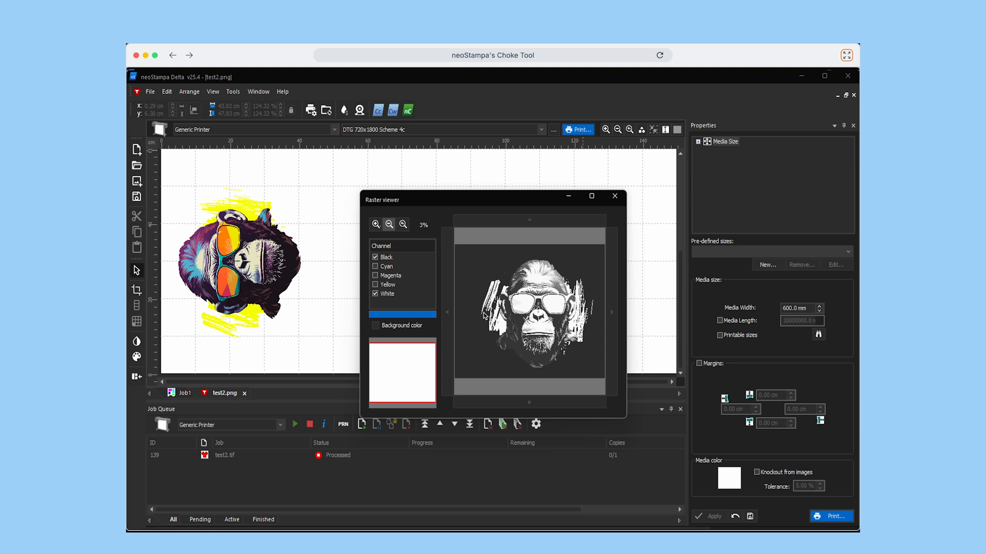
click(614, 196)
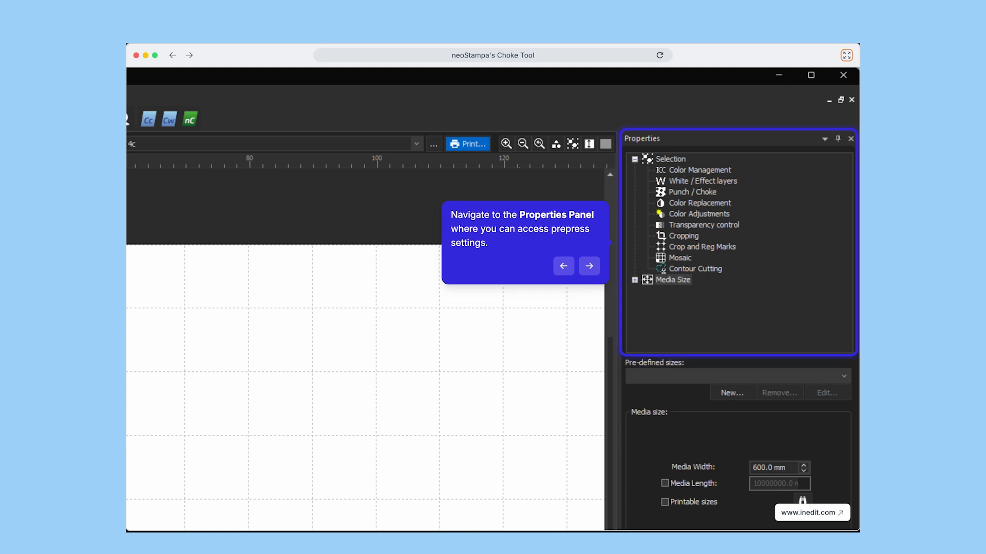
Step: Bring up the Punch / Choke prepress settings for the White channel
click(588, 265)
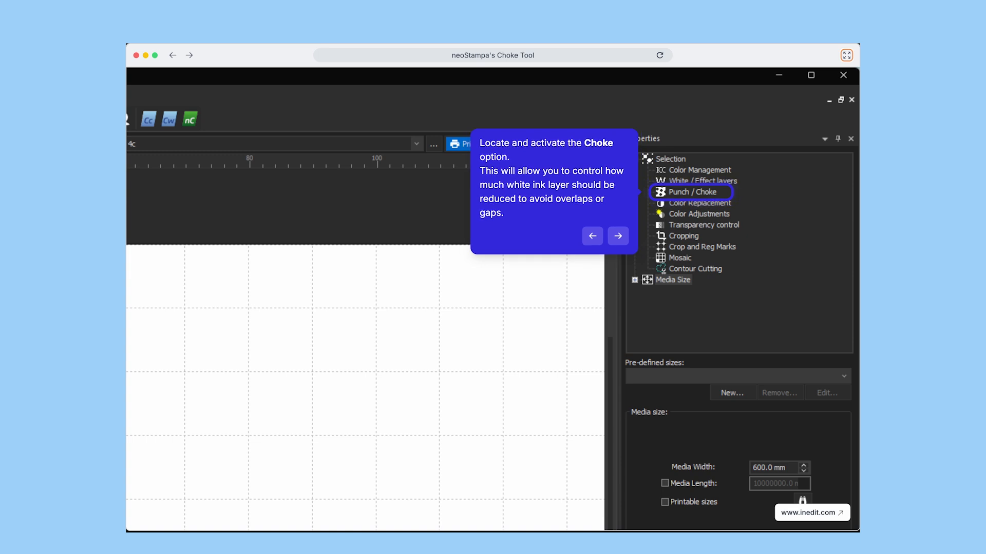
click(694, 192)
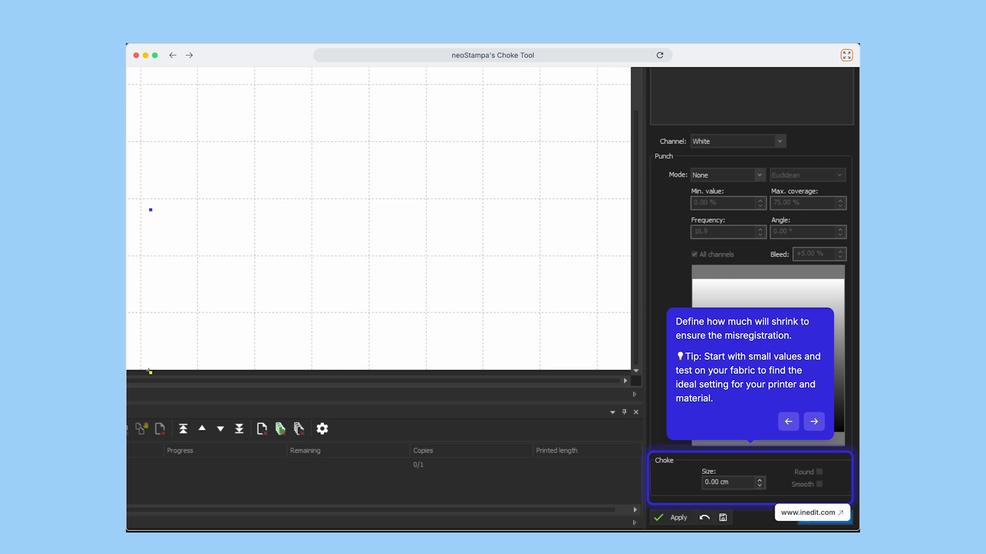
Step: Choke the White channel by 0.50 cm with Smooth edges
click(812, 421)
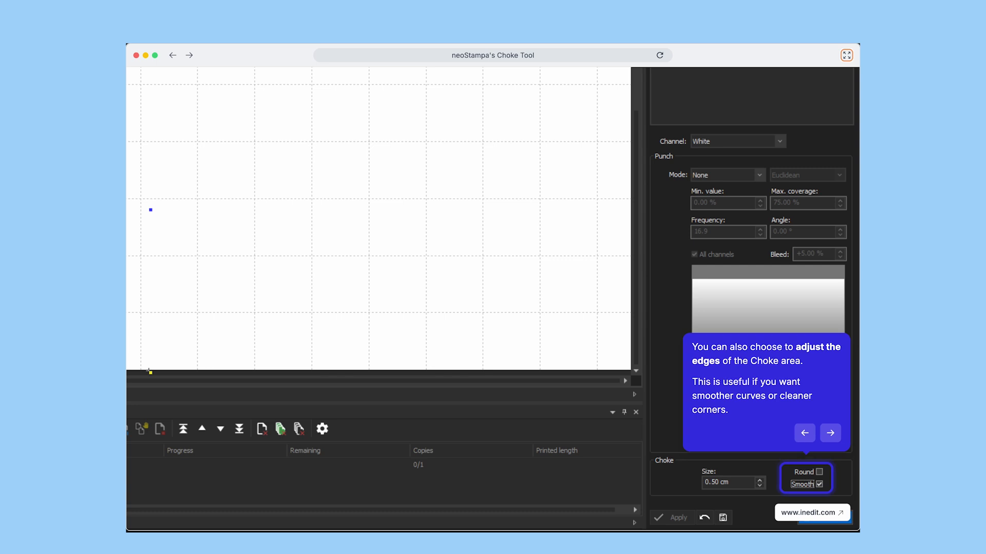
click(829, 434)
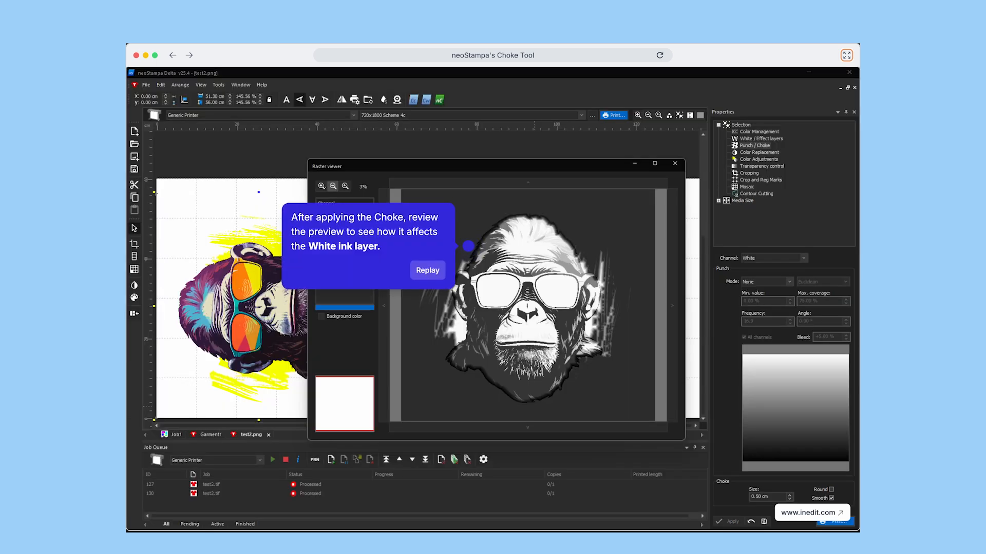